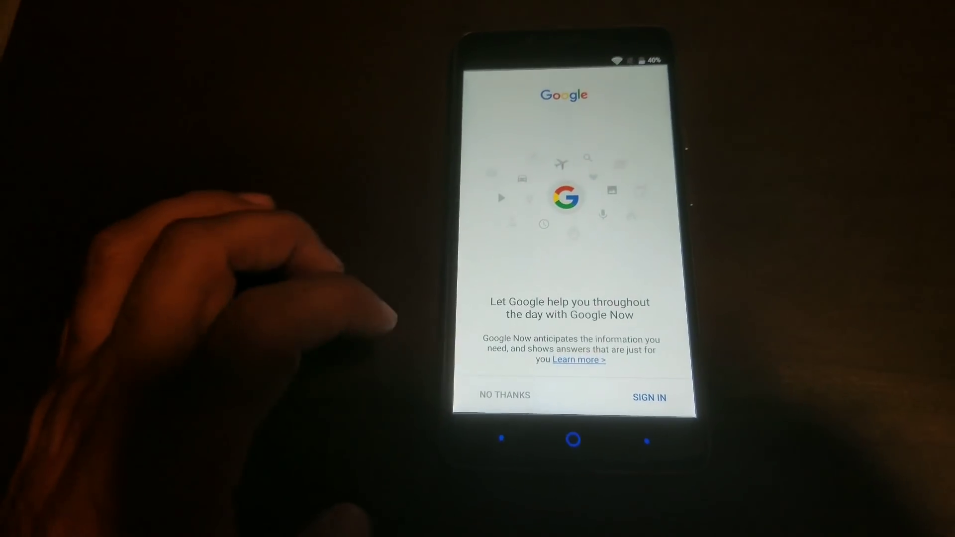
Step: Decline the Google Now intro and launch phone Settings by searching 'se'
{"action": "left_click", "coordinate": [503, 394]}
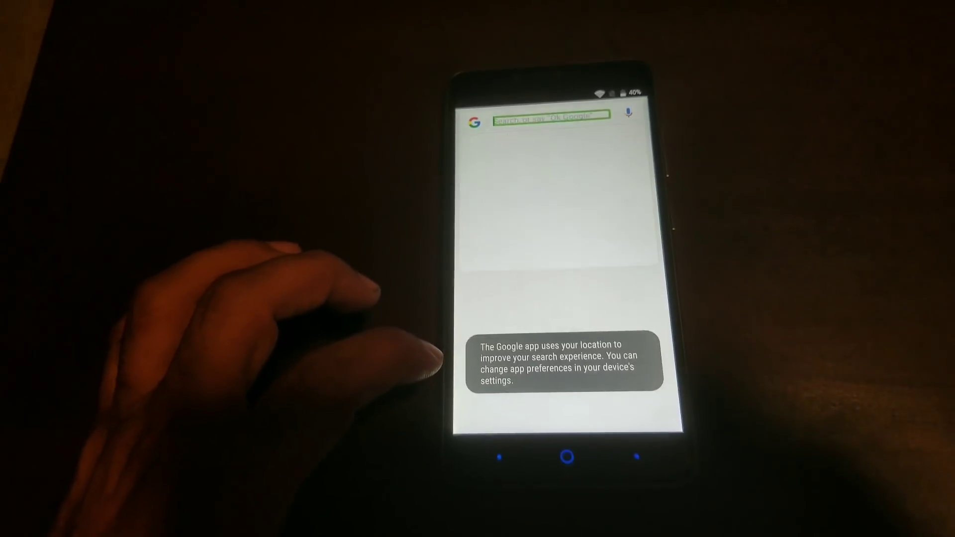
{"action": "left_click", "coordinate": [545, 116]}
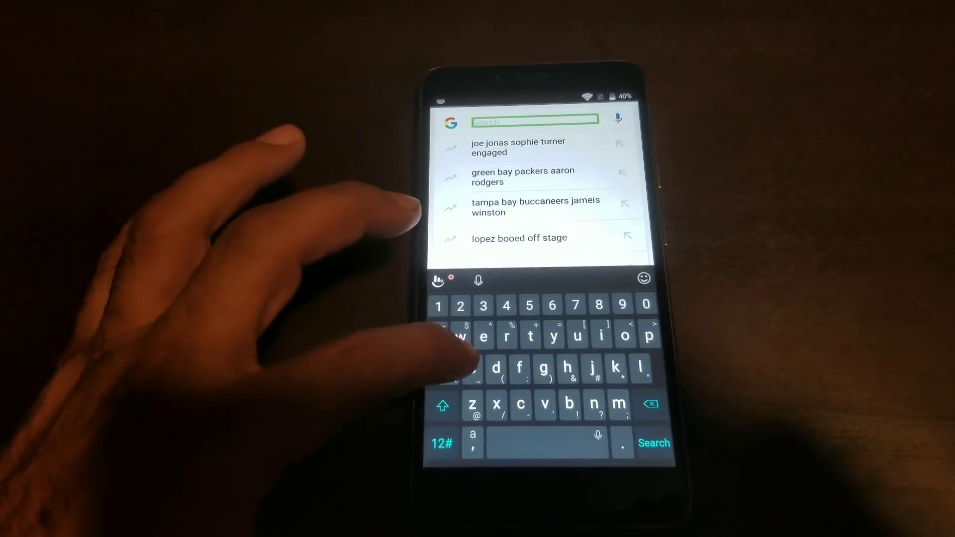
{"action": "type", "text": "se"}
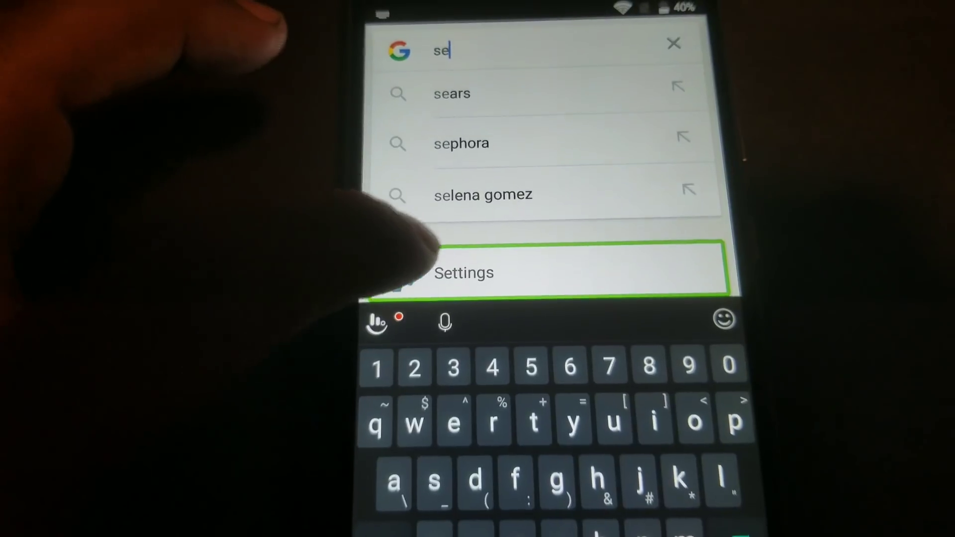
{"action": "left_click", "coordinate": [464, 272]}
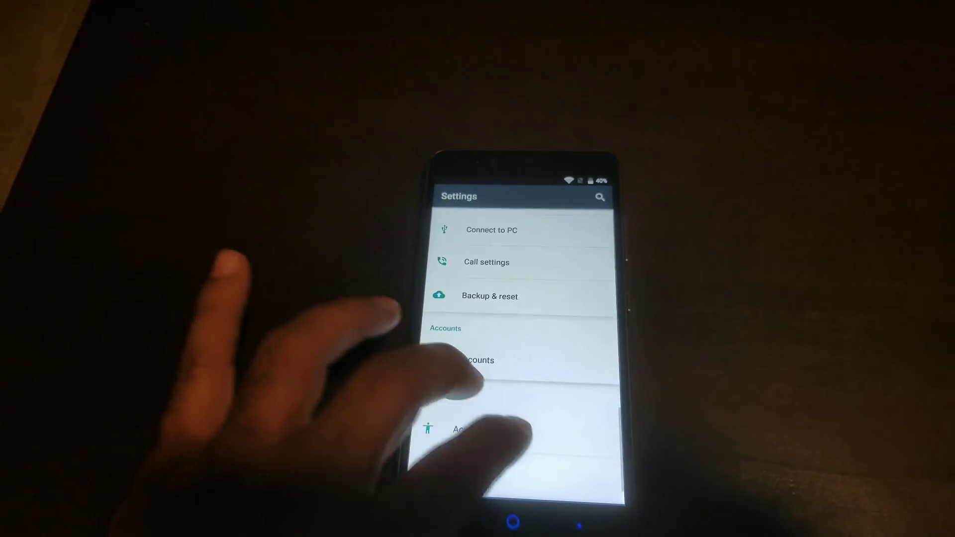
Step: Turn TalkBack off under Accessibility, confirm Stop TalkBack, and return to main Settings
{"action": "scroll", "scroll_direction": "up", "scroll_amount": 3}
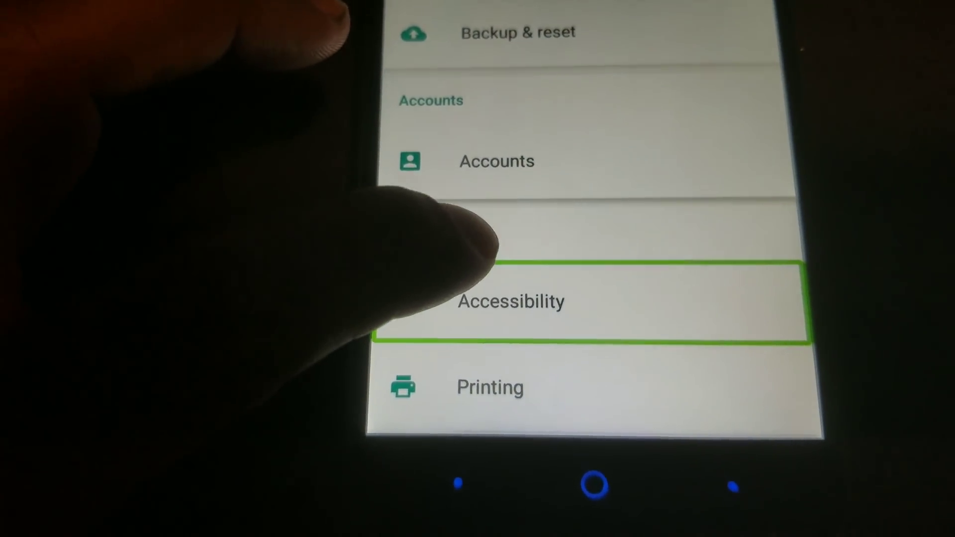
{"action": "left_click", "coordinate": [510, 301]}
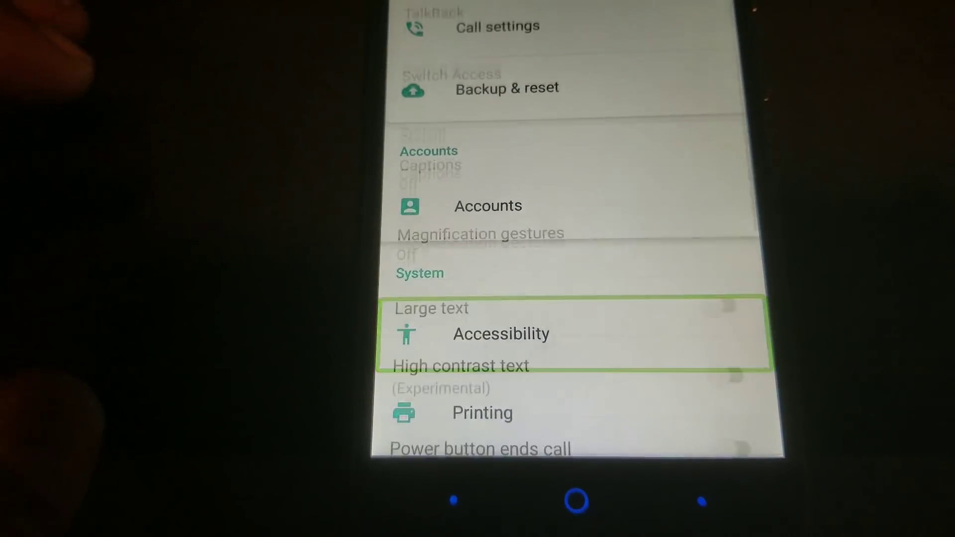
{"action": "left_click", "coordinate": [501, 334]}
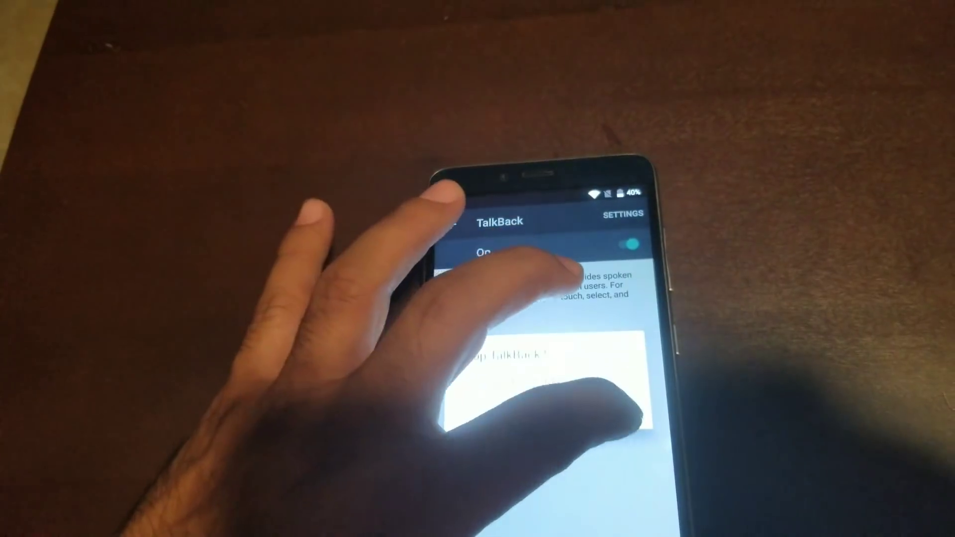
{"action": "left_click", "coordinate": [631, 241]}
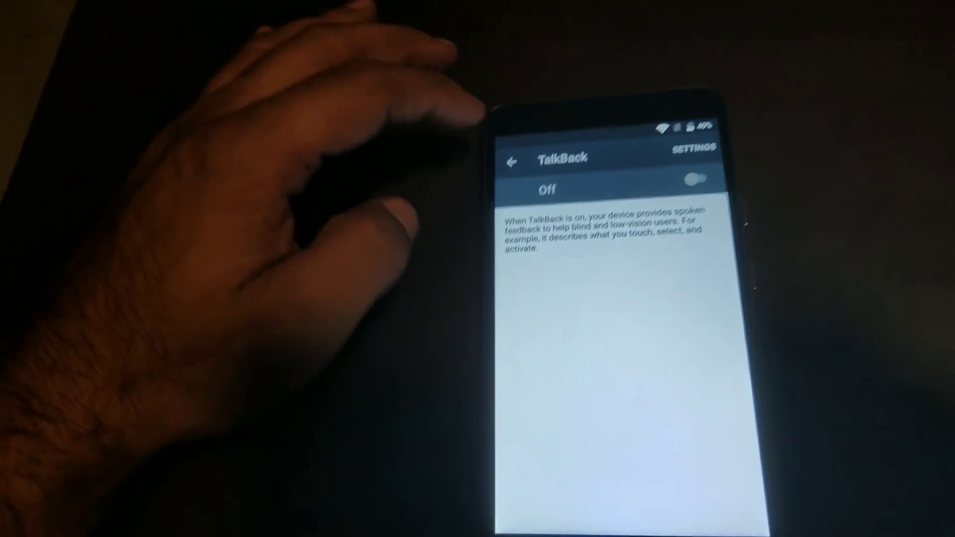
{"action": "left_click", "coordinate": [510, 161]}
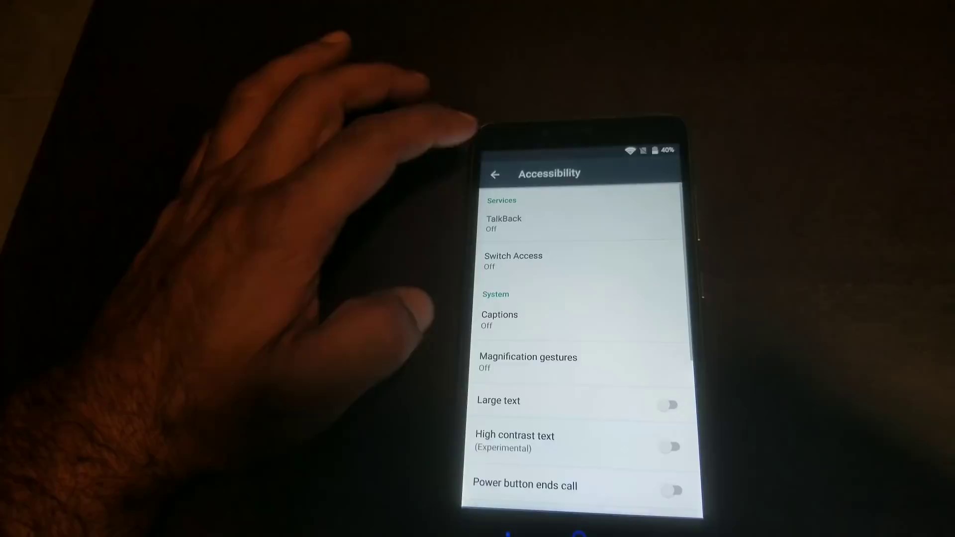
{"action": "left_click", "coordinate": [496, 175]}
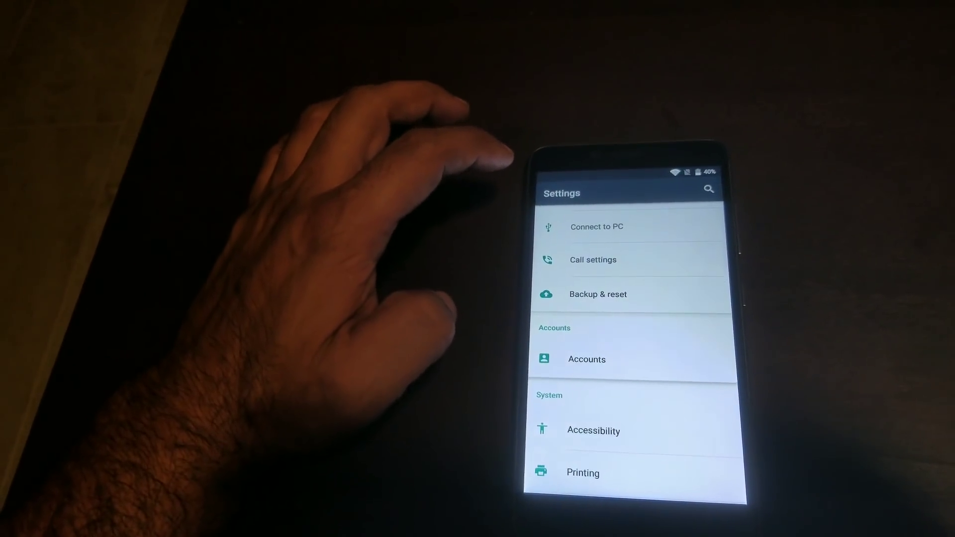
Step: Grant YouTube Camera and Storage permissions, then view its data usage and app settings
{"action": "scroll", "scroll_direction": "down", "scroll_amount": 3}
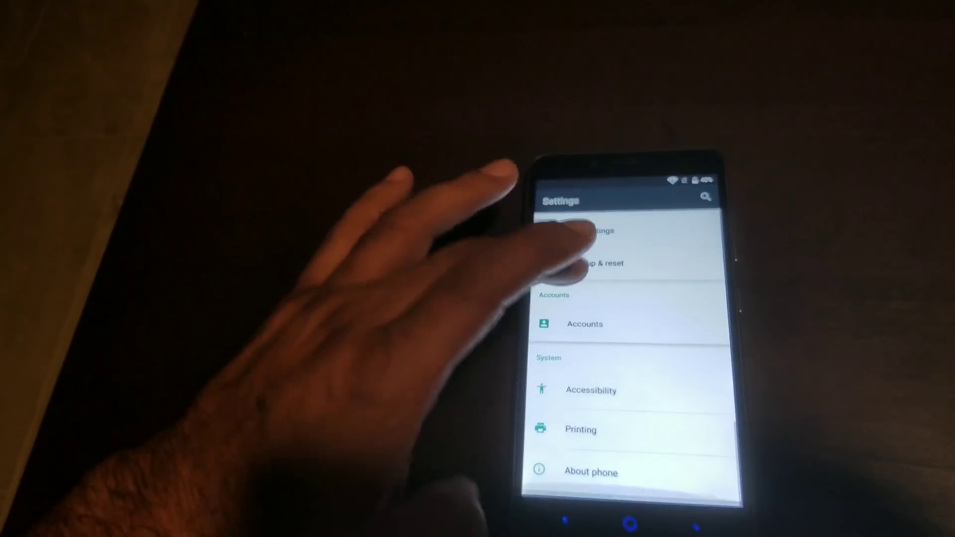
{"action": "scroll", "scroll_direction": "down", "scroll_amount": 3}
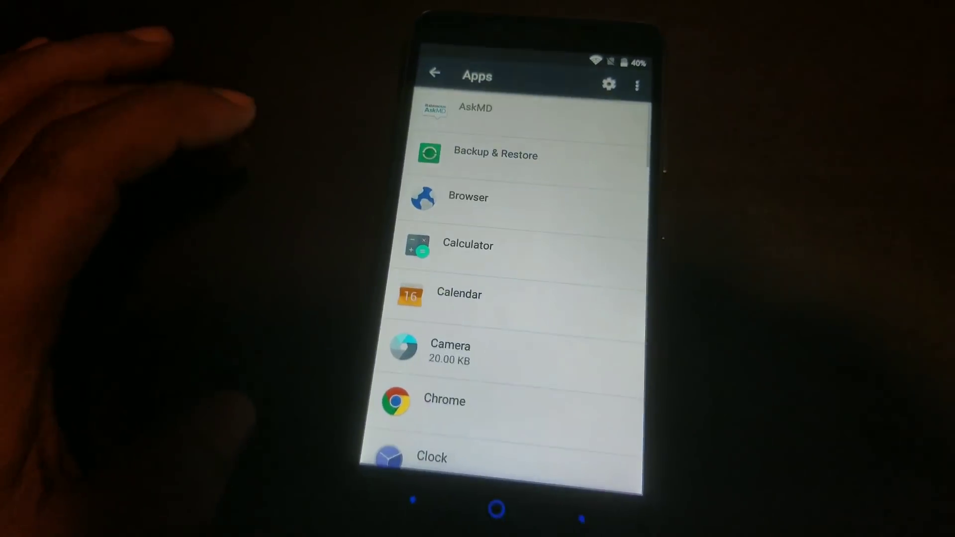
{"action": "scroll", "scroll_direction": "down", "scroll_amount": 3}
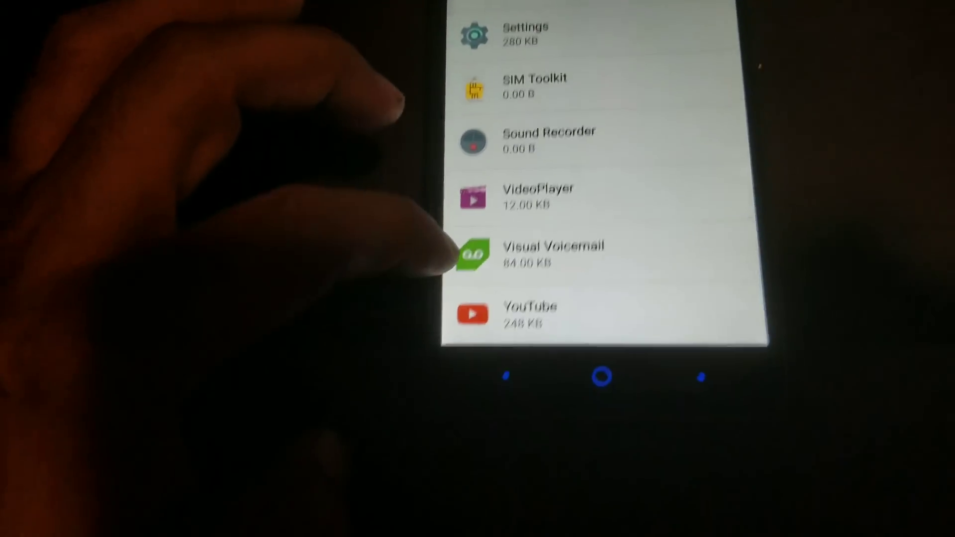
{"action": "left_click", "coordinate": [531, 314]}
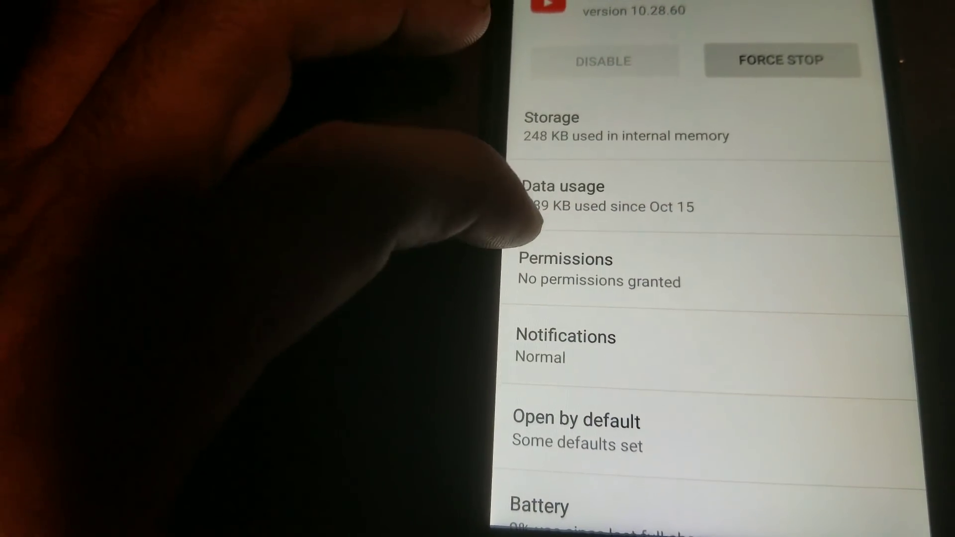
{"action": "left_click", "coordinate": [564, 259]}
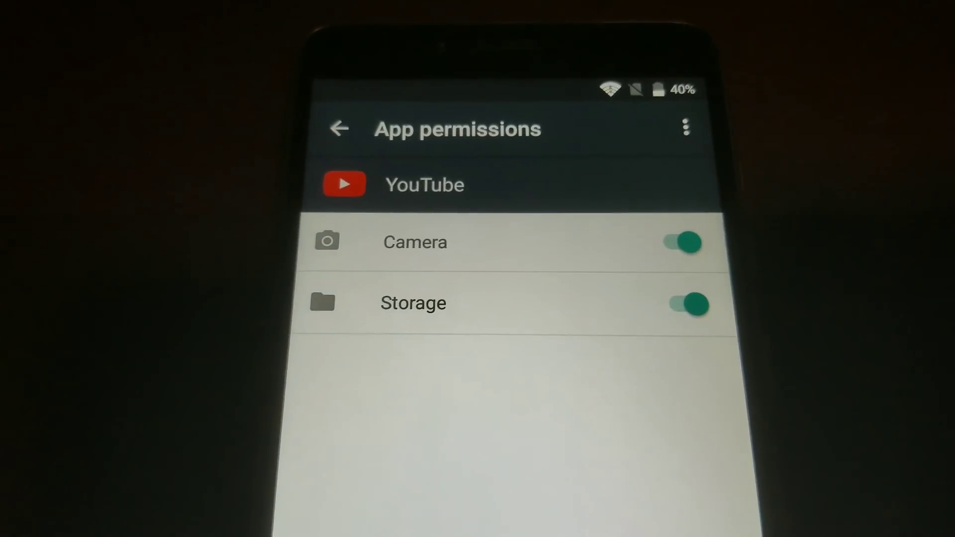
{"action": "left_click", "coordinate": [339, 128]}
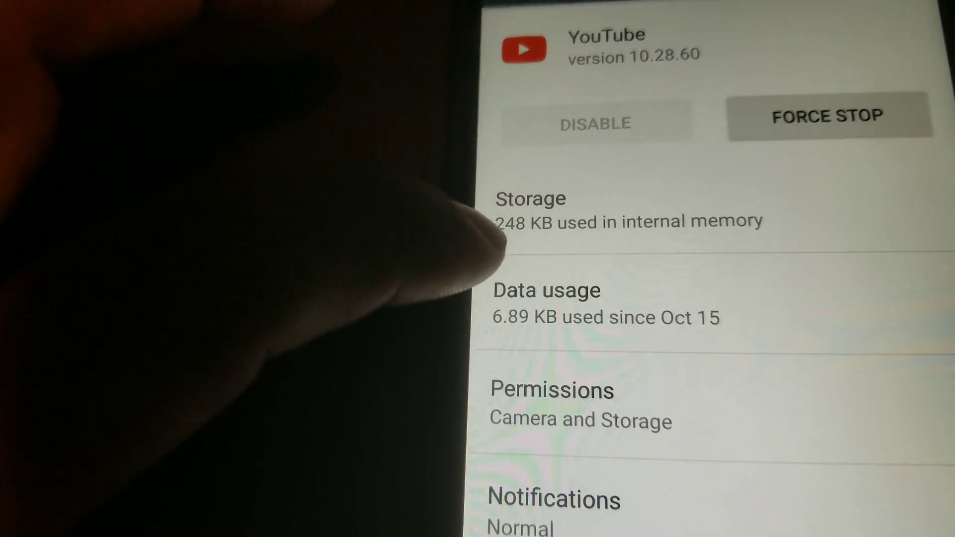
{"action": "left_click", "coordinate": [545, 291]}
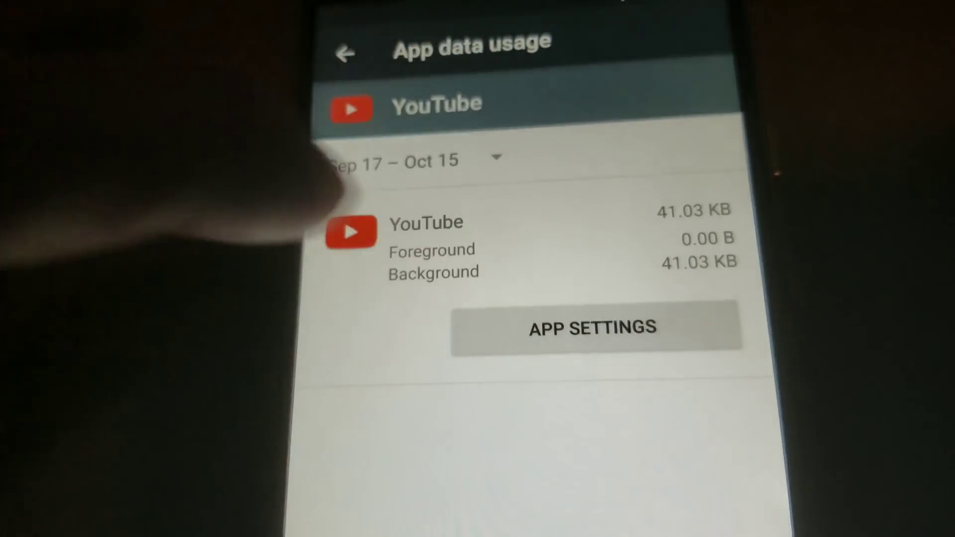
{"action": "left_click", "coordinate": [591, 327]}
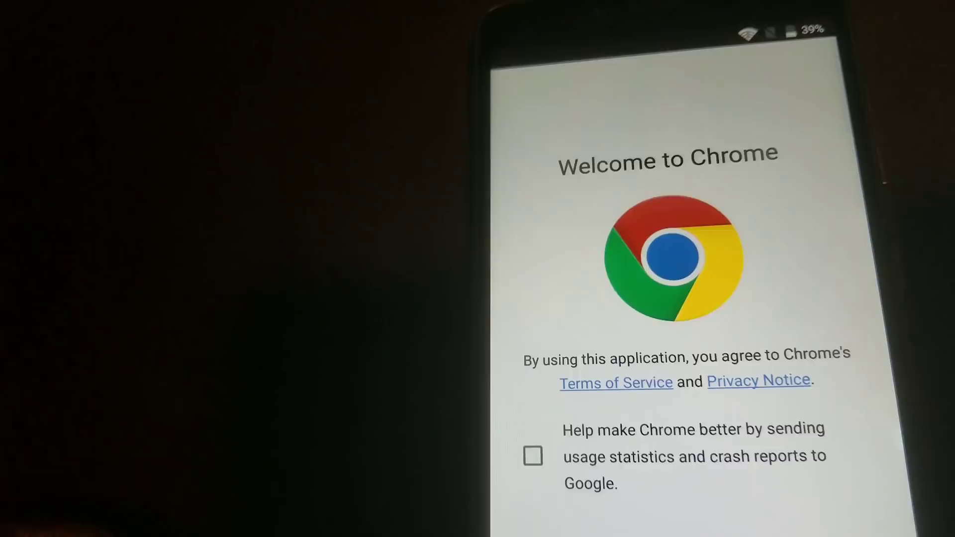
Step: Accept Chrome's terms on the Welcome to Chrome screen
{"action": "left_click", "coordinate": [758, 380]}
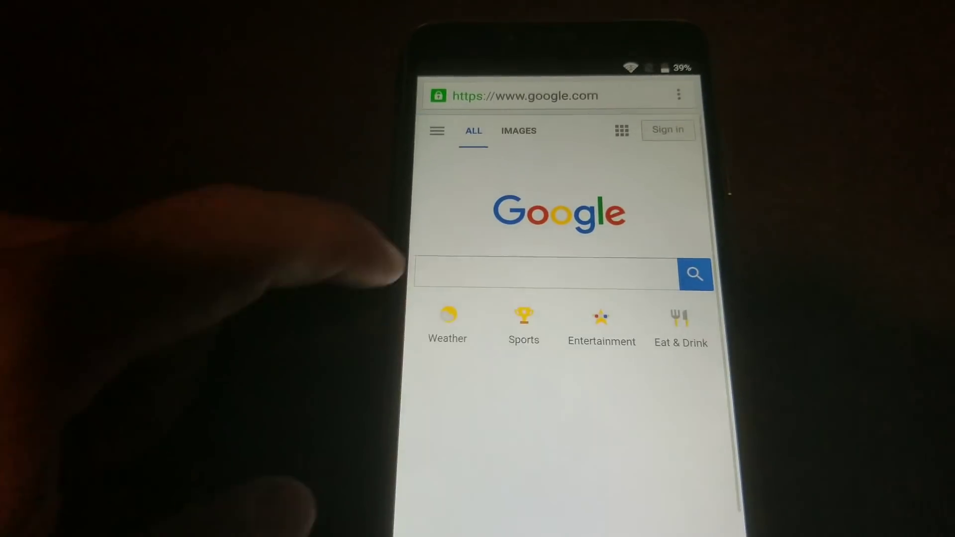
Step: Search Google for 'test dpc' and scroll to the m.apkpure.com Test DPC result
{"action": "left_click", "coordinate": [545, 274]}
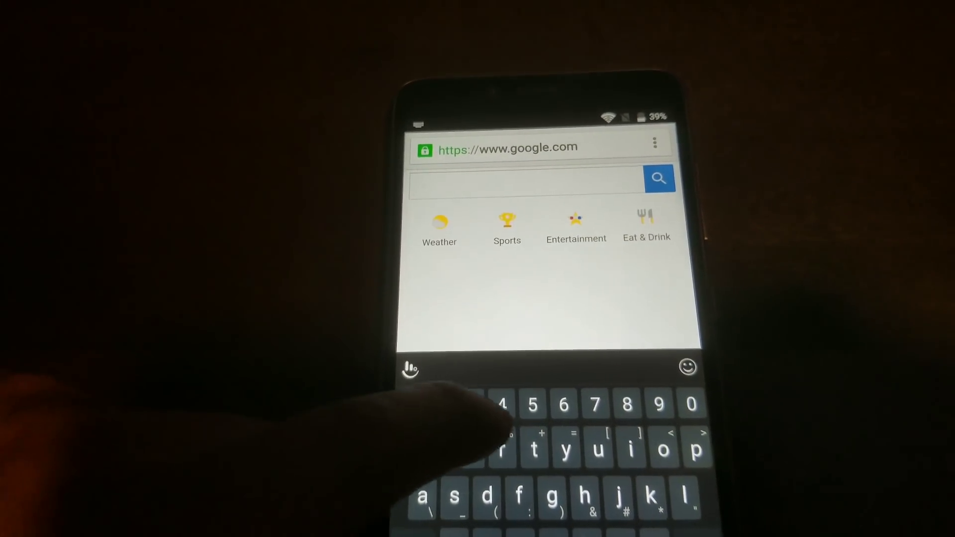
{"action": "type", "text": "text d"}
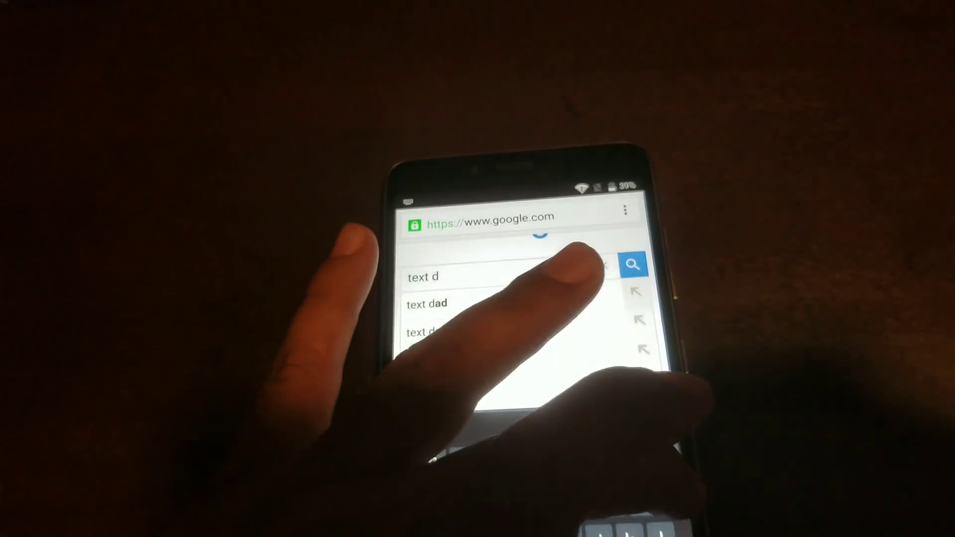
{"action": "type", "text": "pc"}
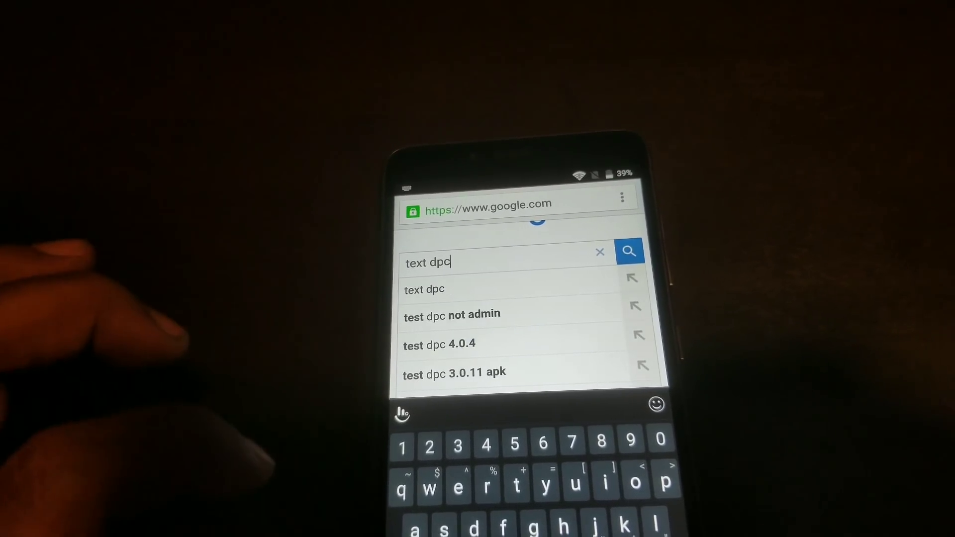
{"action": "left_click", "coordinate": [453, 372]}
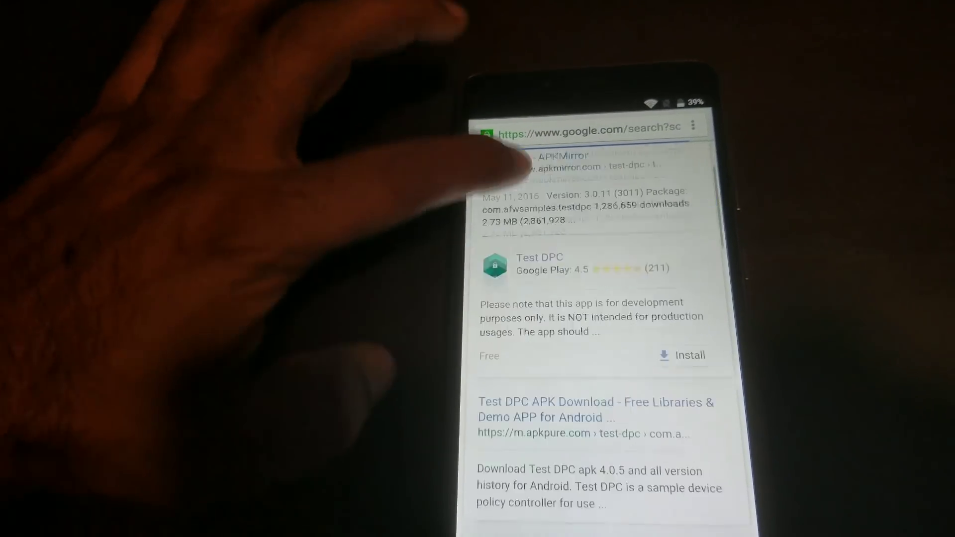
{"action": "scroll", "scroll_direction": "down", "scroll_amount": 3}
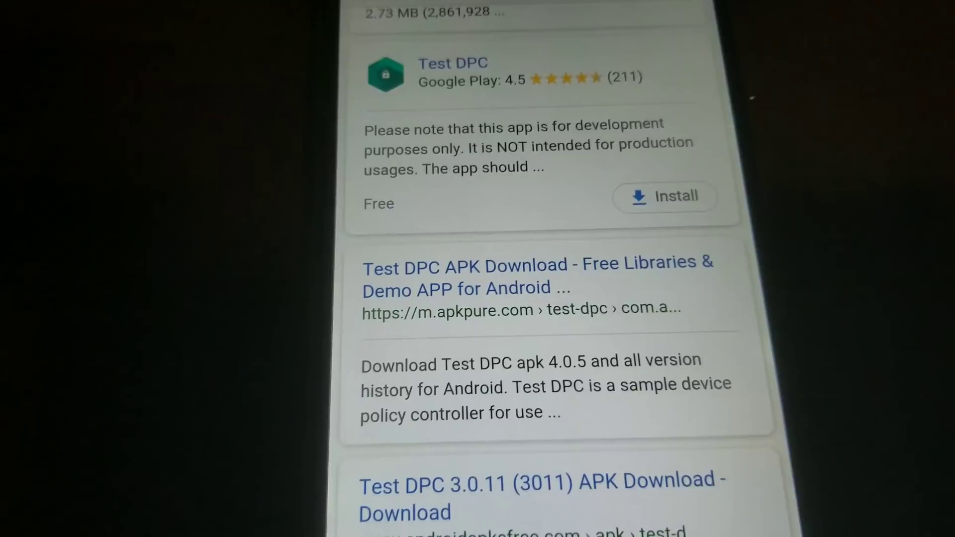
{"action": "scroll", "scroll_direction": "down", "scroll_amount": 3}
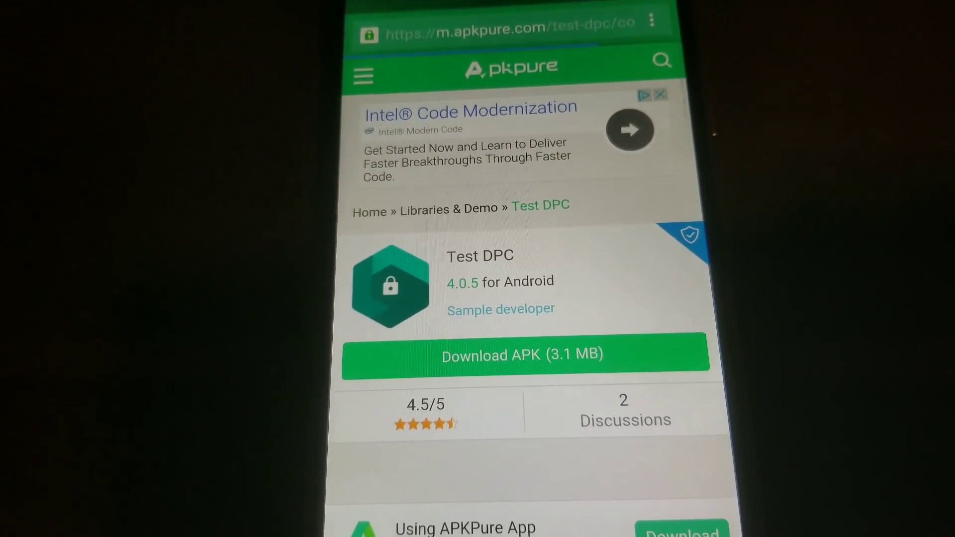
Step: Download the Test DPC 4.0.5 APK, allowing Chrome file access, and show recent apps
{"action": "left_click", "coordinate": [523, 356]}
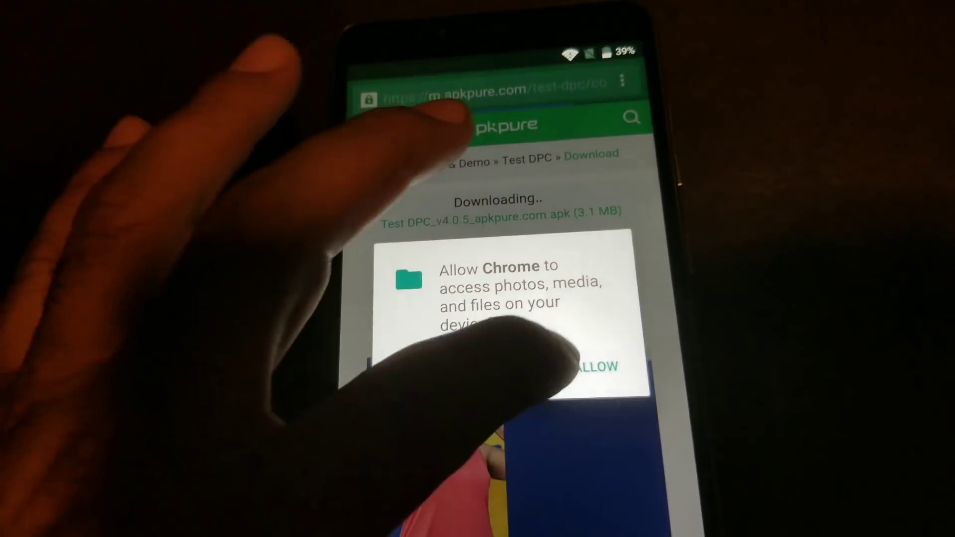
{"action": "left_click", "coordinate": [594, 366]}
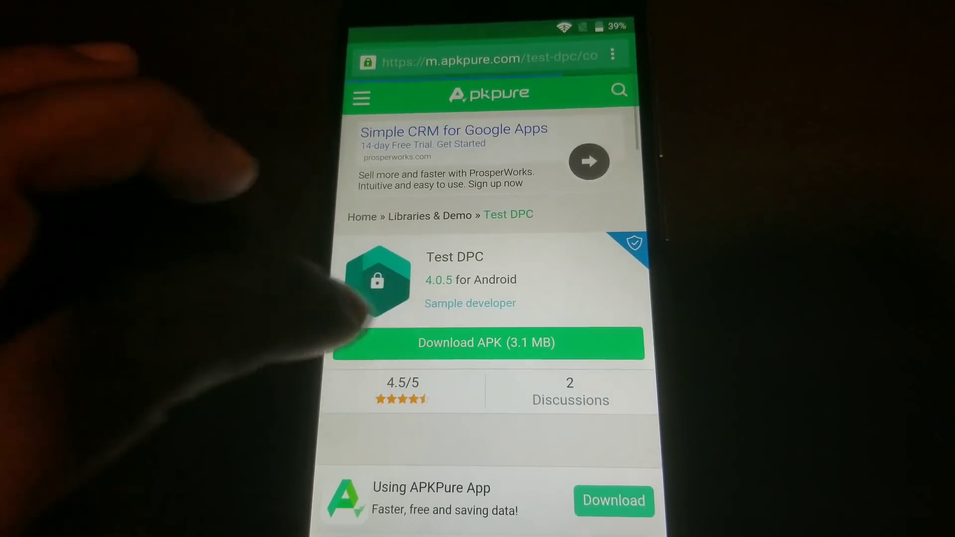
{"action": "left_click", "coordinate": [488, 342]}
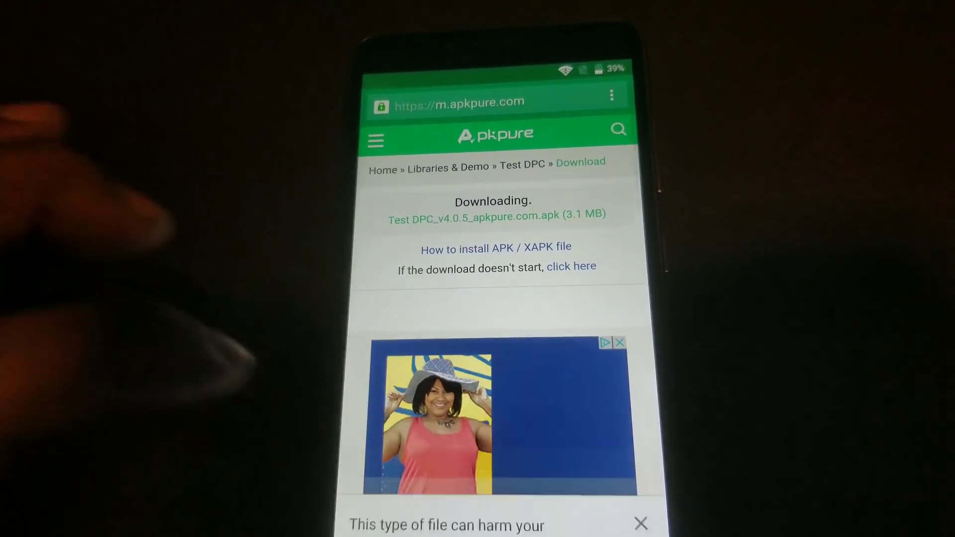
{"action": "scroll", "scroll_direction": "down", "scroll_amount": 3}
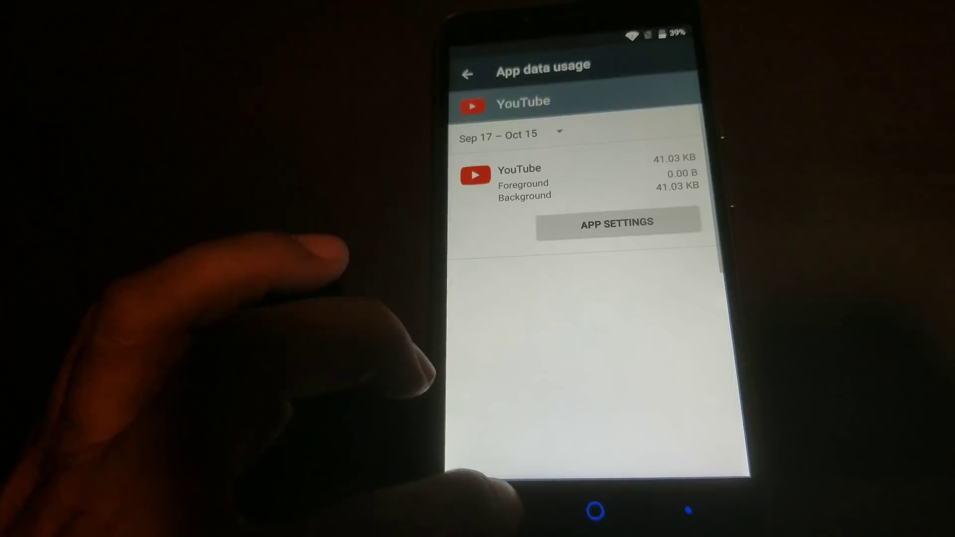
{"action": "left_click", "coordinate": [468, 75]}
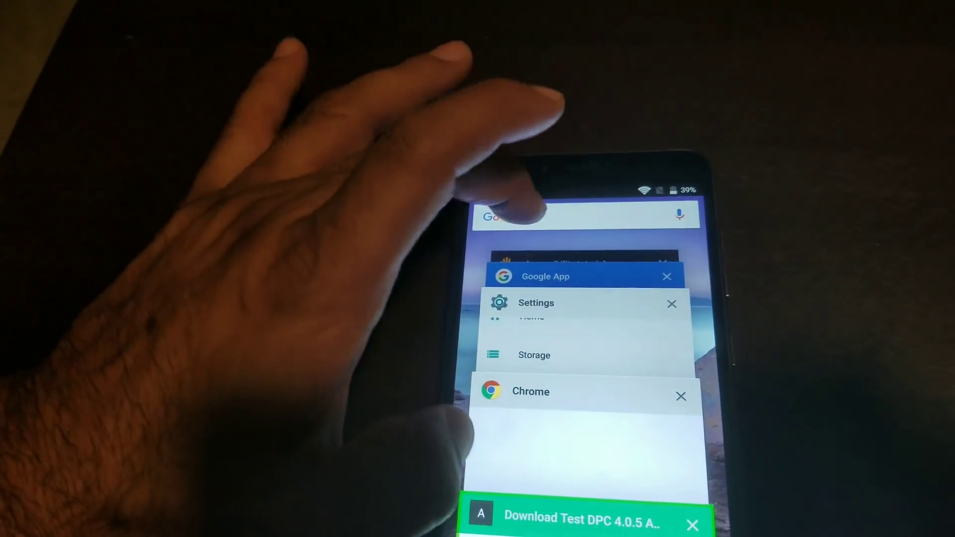
Step: Search 'fil' in the Google app and launch File Manager
{"action": "left_click", "coordinate": [585, 216]}
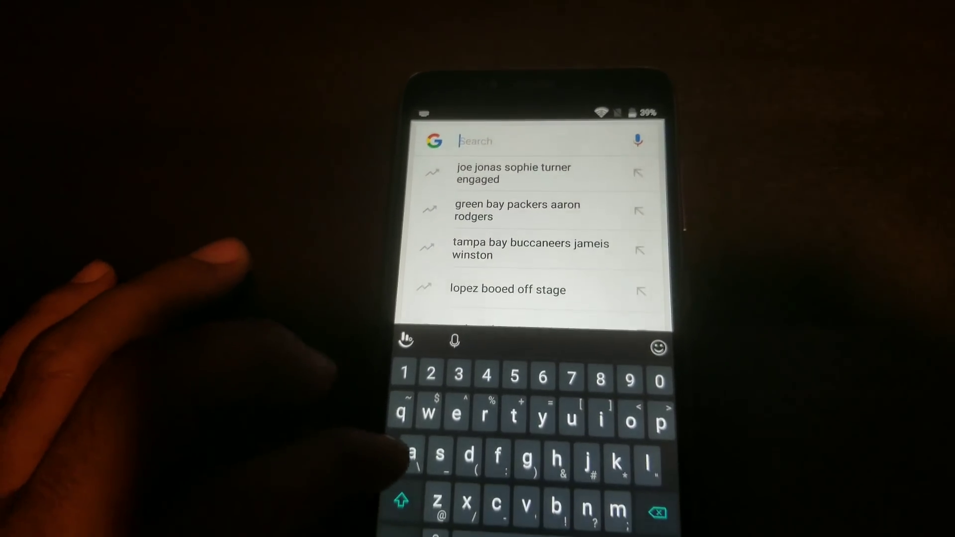
{"action": "type", "text": "f"}
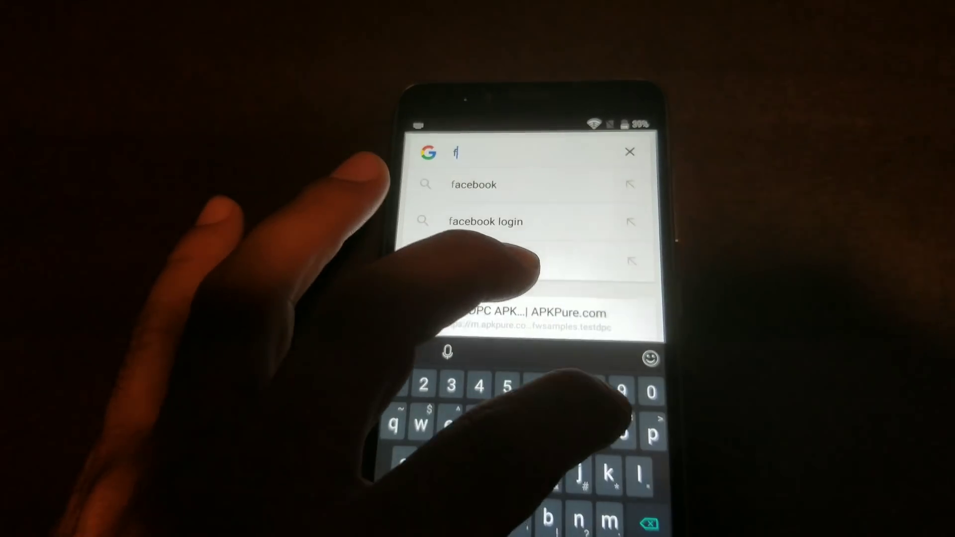
{"action": "type", "text": "il"}
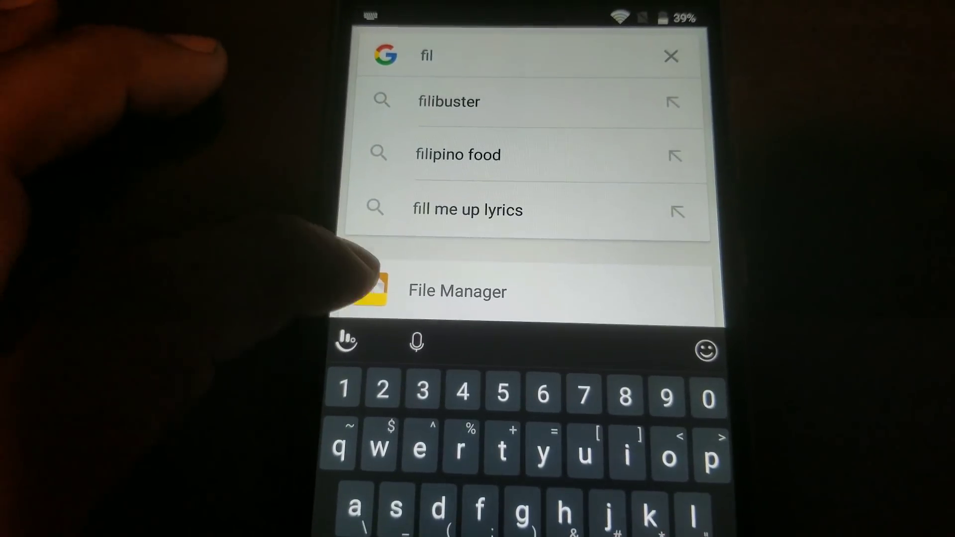
{"action": "left_click", "coordinate": [457, 291]}
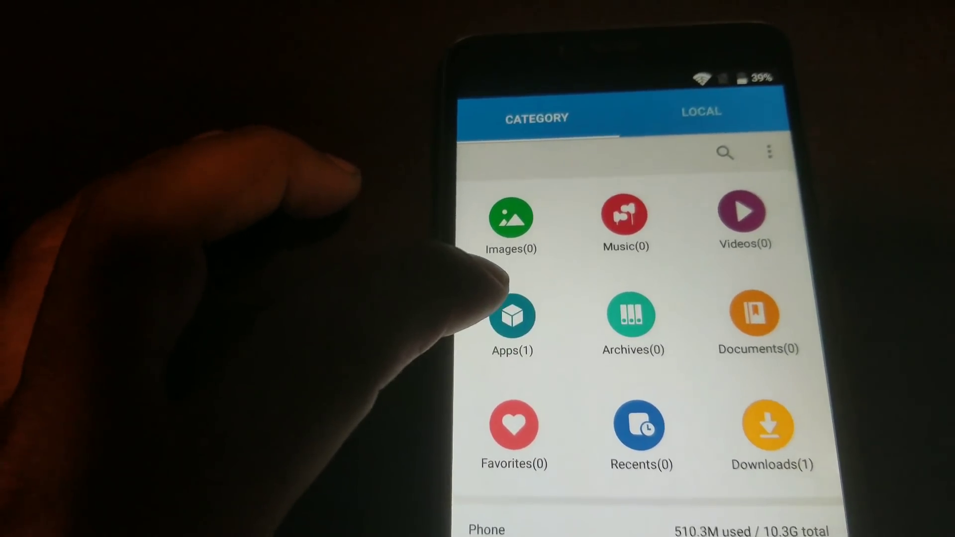
Step: Try installing the Test DPC APK from Apps, then go to Settings when blocked
{"action": "left_click", "coordinate": [512, 319]}
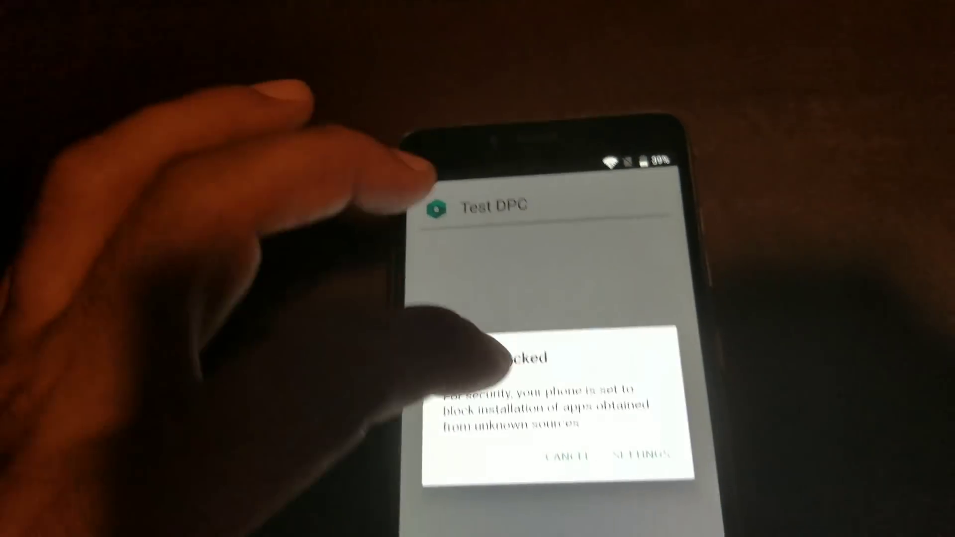
{"action": "left_click", "coordinate": [631, 456]}
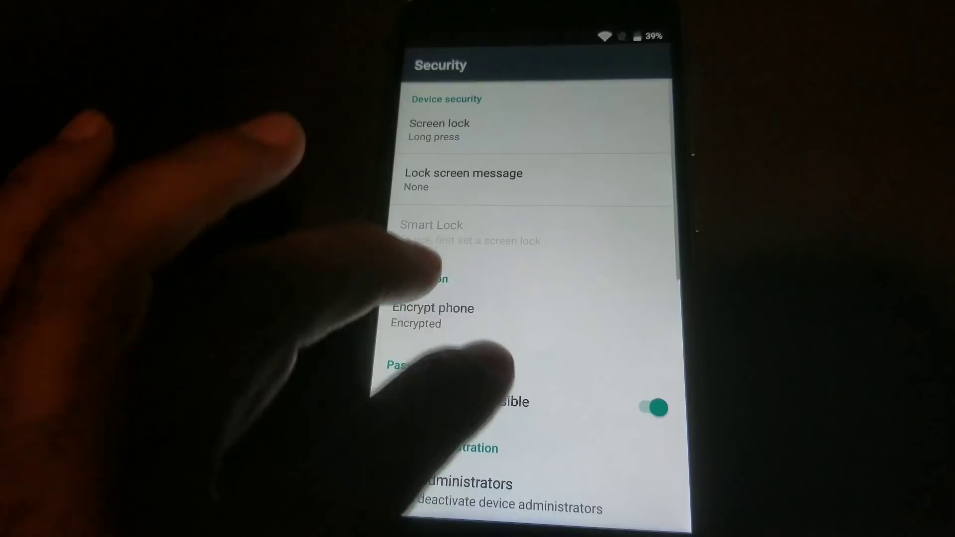
Step: Turn on Unknown sources in Security settings
{"action": "scroll", "scroll_direction": "down", "scroll_amount": 3}
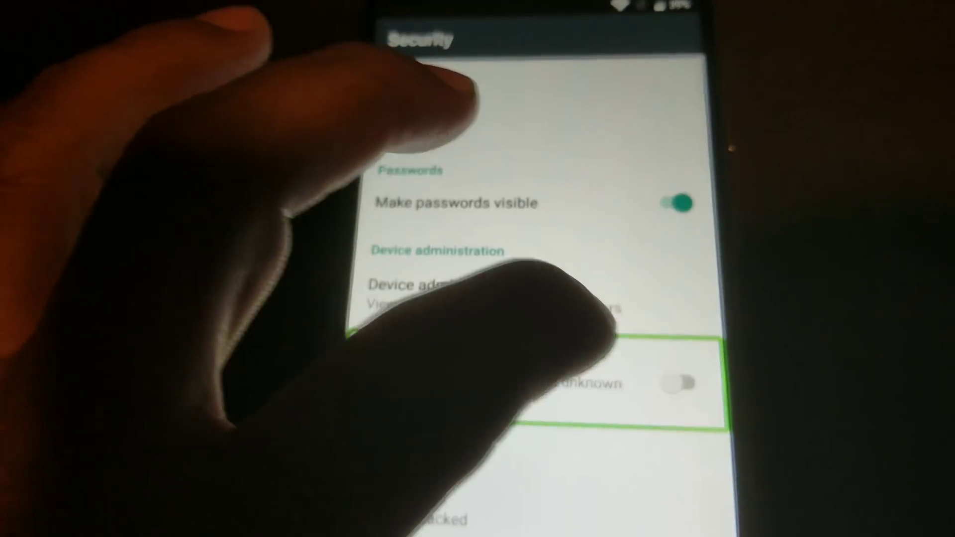
{"action": "left_click", "coordinate": [678, 381]}
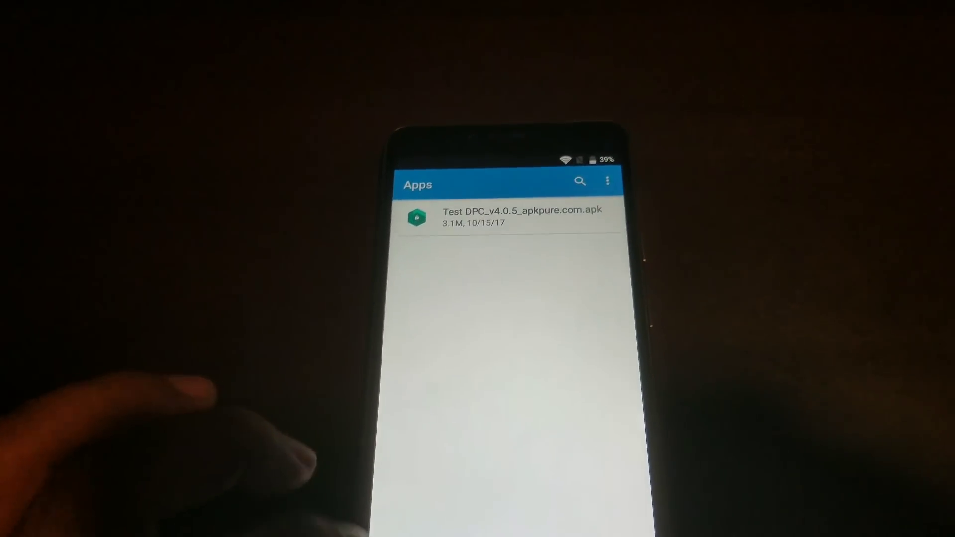
Step: Start installing Test DPC_v4.0.5_apkpure.com.apk from File Manager
{"action": "left_click", "coordinate": [518, 216]}
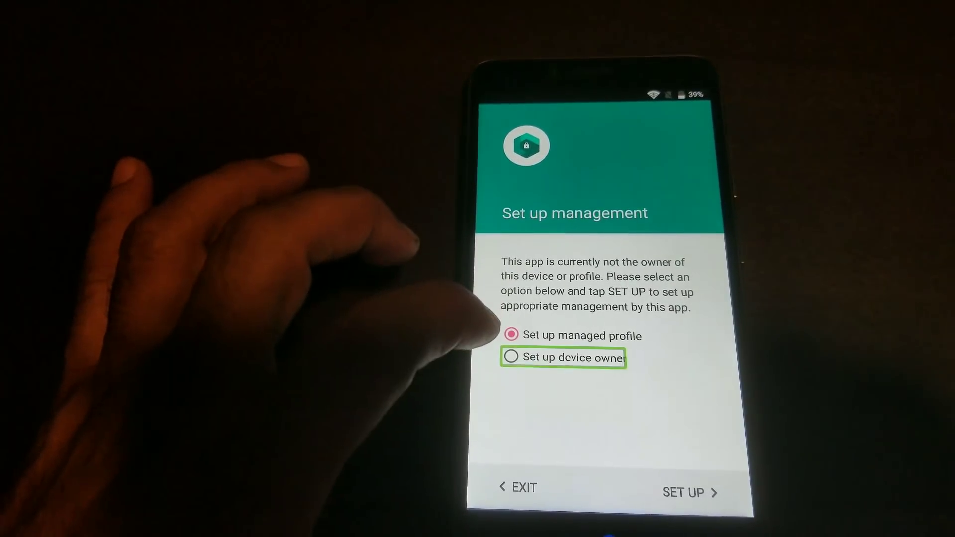
Step: Choose Set up device owner in Test DPC and confirm SET UP and OK
{"action": "left_click", "coordinate": [511, 357]}
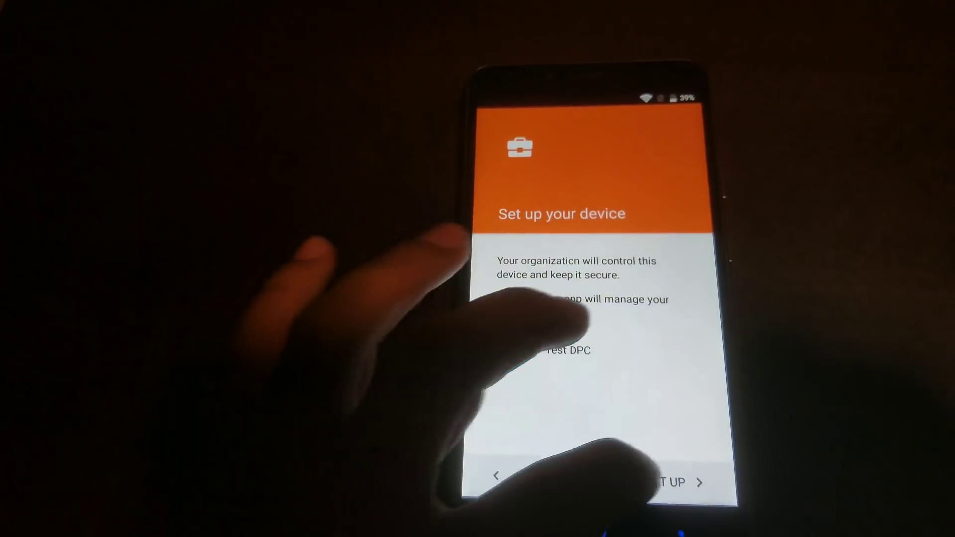
{"action": "left_click", "coordinate": [663, 481]}
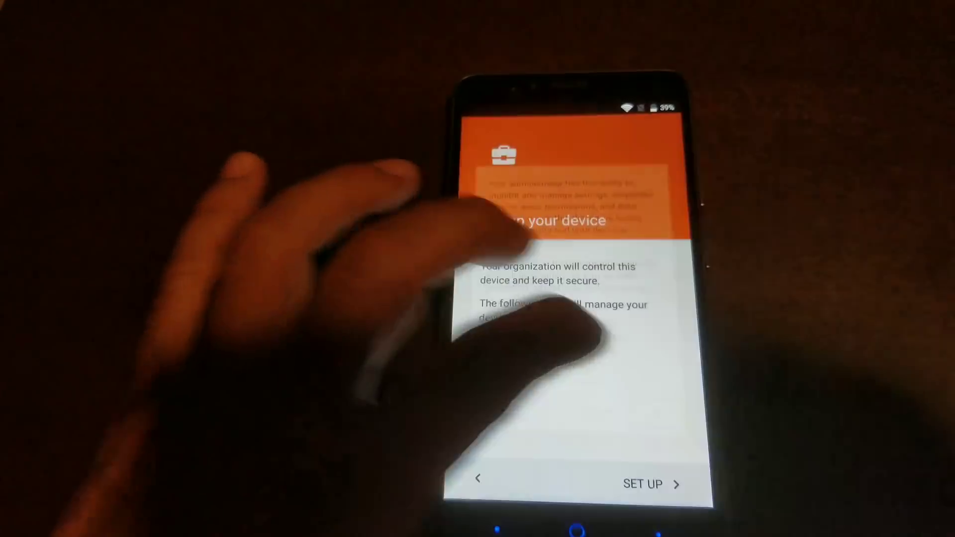
{"action": "left_click", "coordinate": [642, 484]}
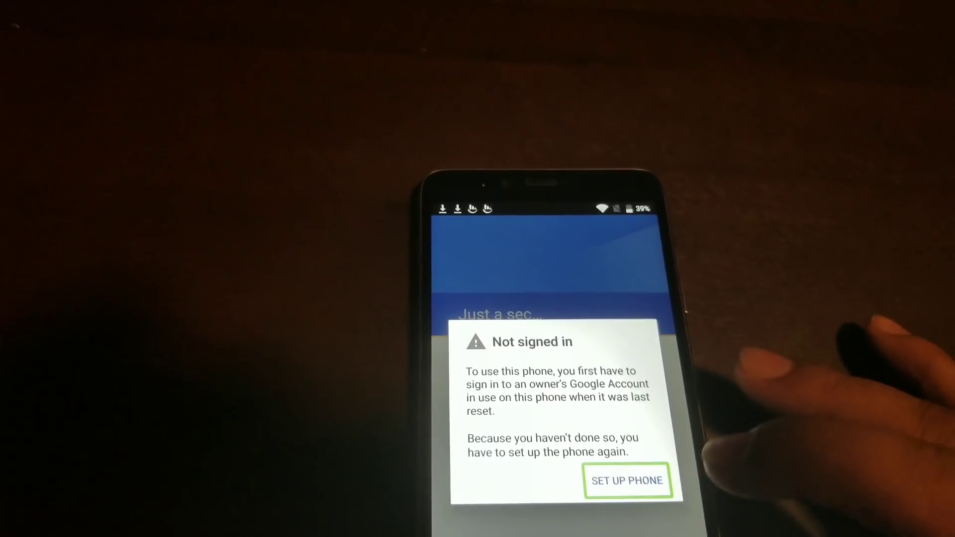
Step: Switch to Recent Apps from the Not signed in dialog and open the Google search bar
{"action": "left_click", "coordinate": [627, 480]}
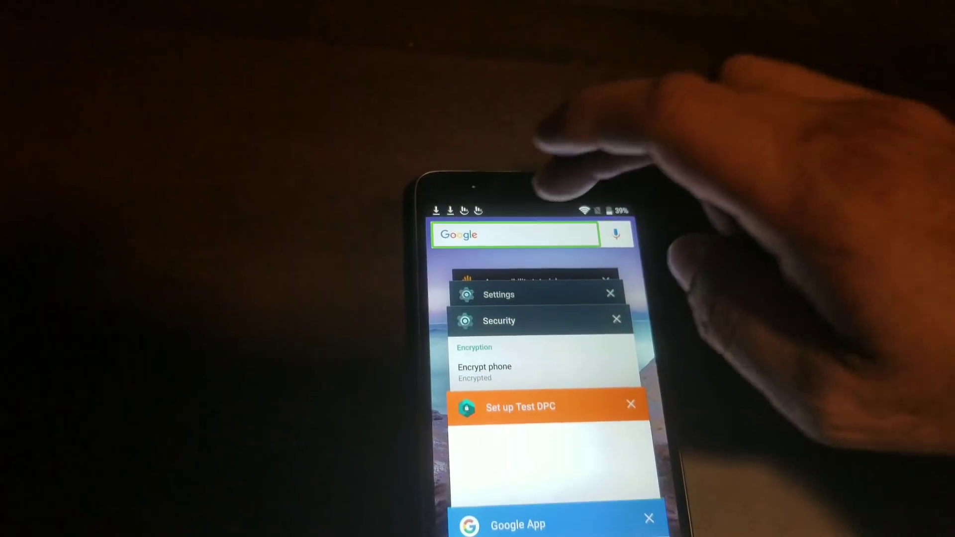
{"action": "left_click", "coordinate": [514, 234]}
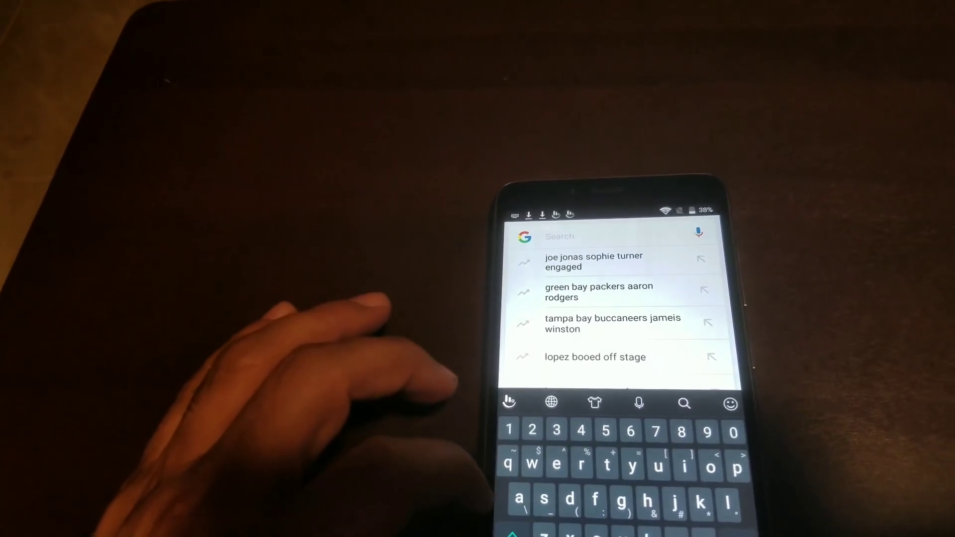
Step: Search "se" and open the Settings app from the results
{"action": "type", "text": "s"}
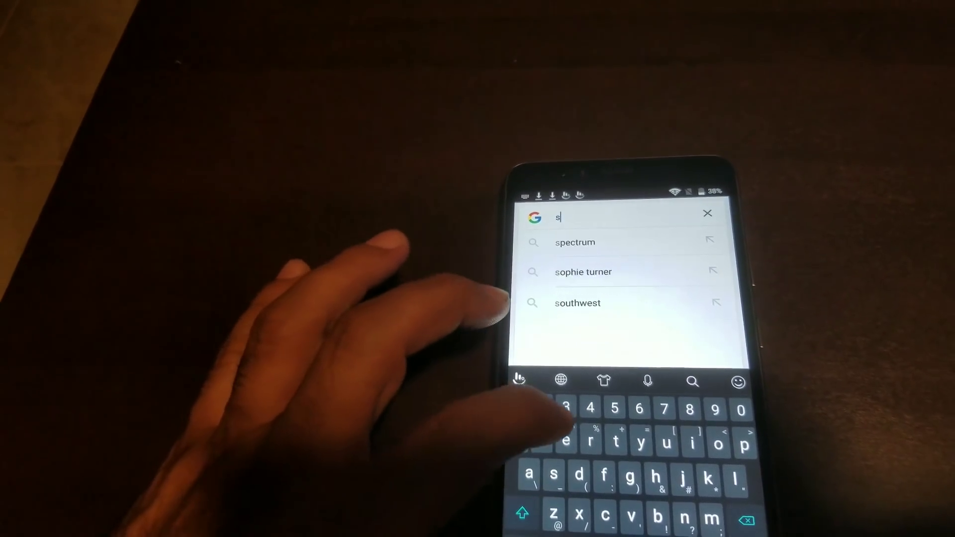
{"action": "type", "text": "e"}
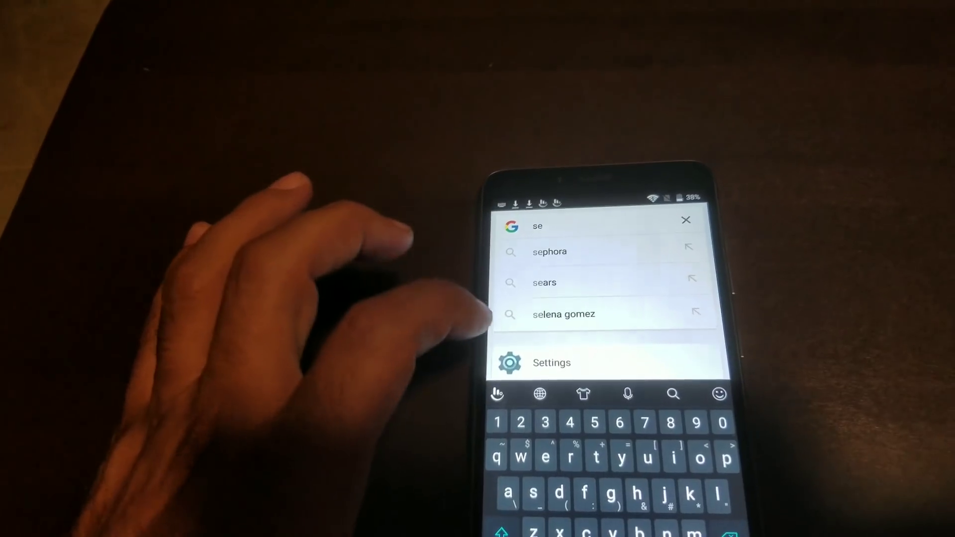
{"action": "left_click", "coordinate": [552, 363]}
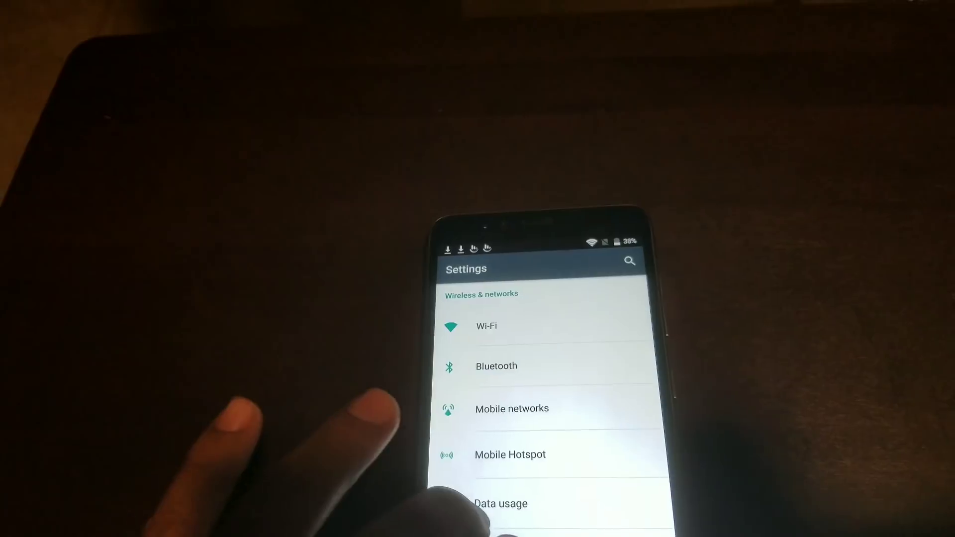
Step: Stop TalkBack under Accessibility and confirm with OK
{"action": "scroll", "scroll_direction": "down", "scroll_amount": 3}
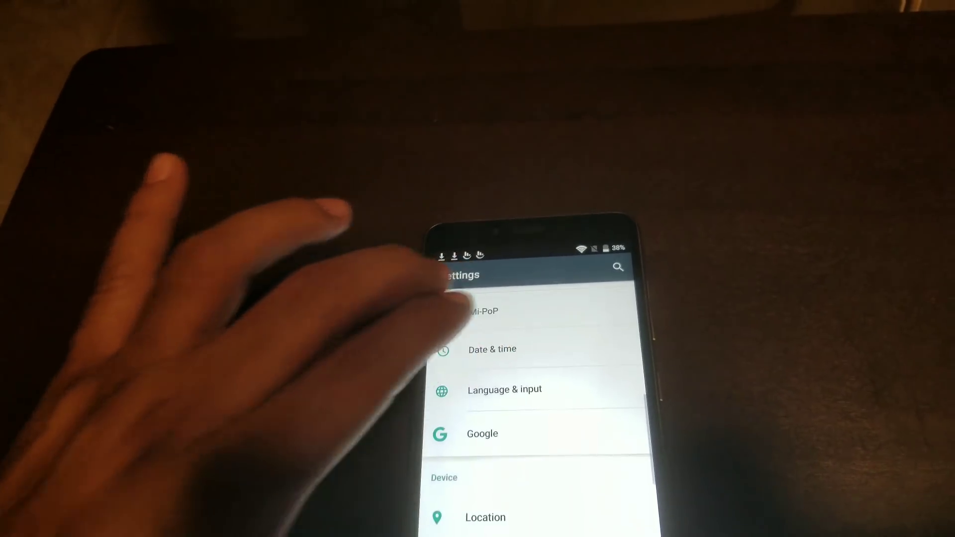
{"action": "scroll", "scroll_direction": "down", "scroll_amount": 3}
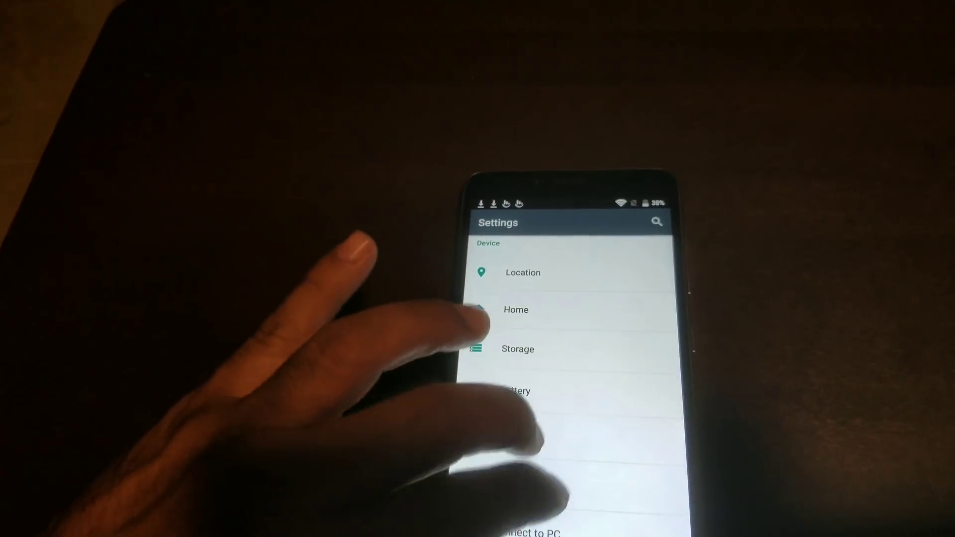
{"action": "scroll", "scroll_direction": "down", "scroll_amount": 3}
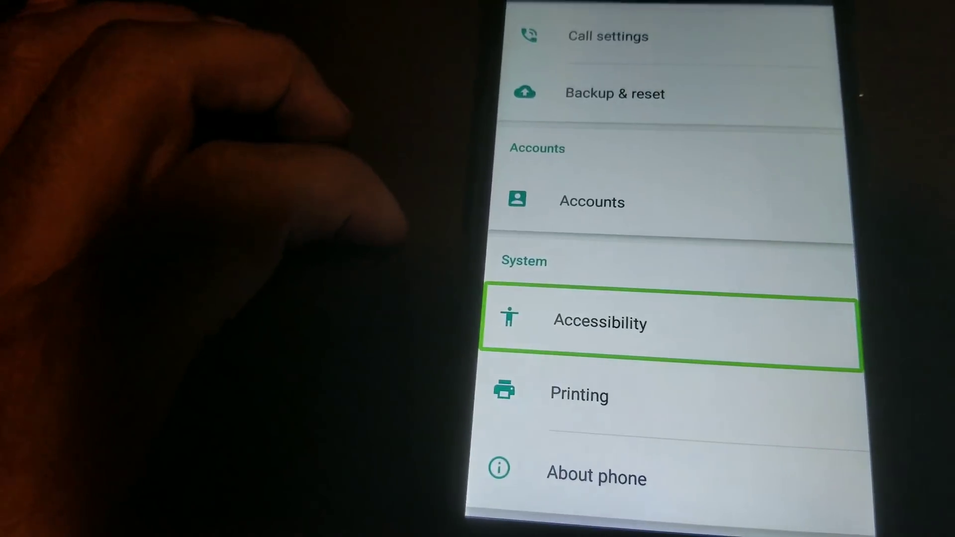
{"action": "left_click", "coordinate": [608, 322]}
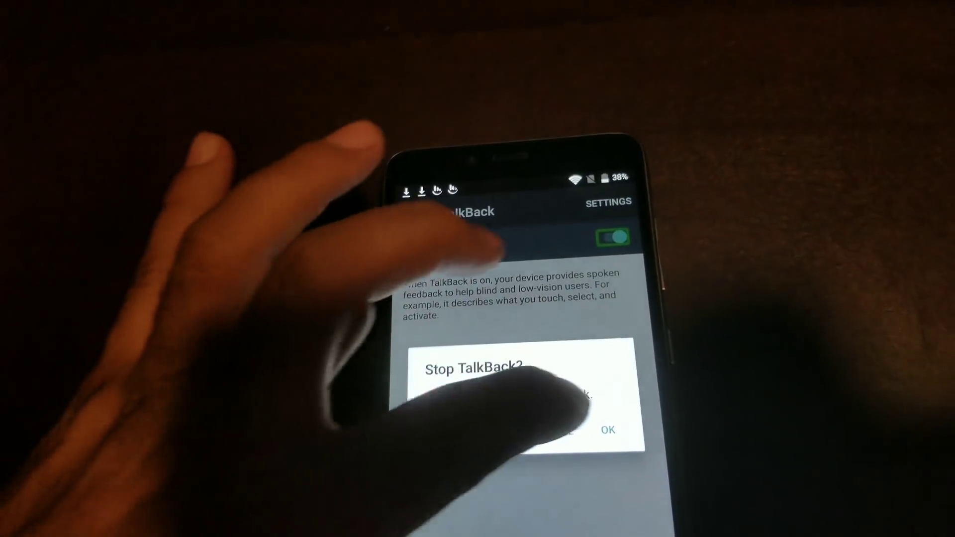
{"action": "left_click", "coordinate": [605, 429]}
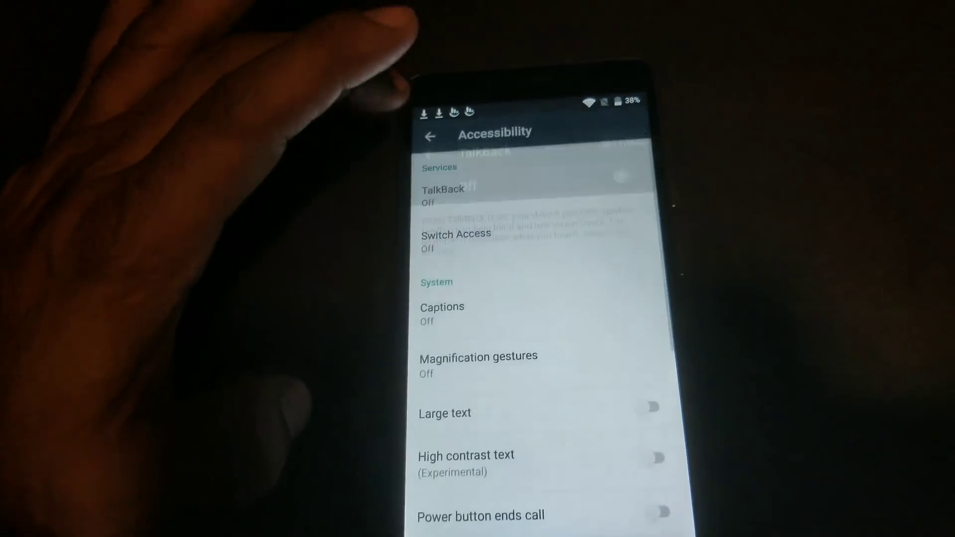
Step: Run Factory data reset from Backup & reset, confirming RESET PHONE and ERASE EVERYTHING
{"action": "left_click", "coordinate": [432, 137]}
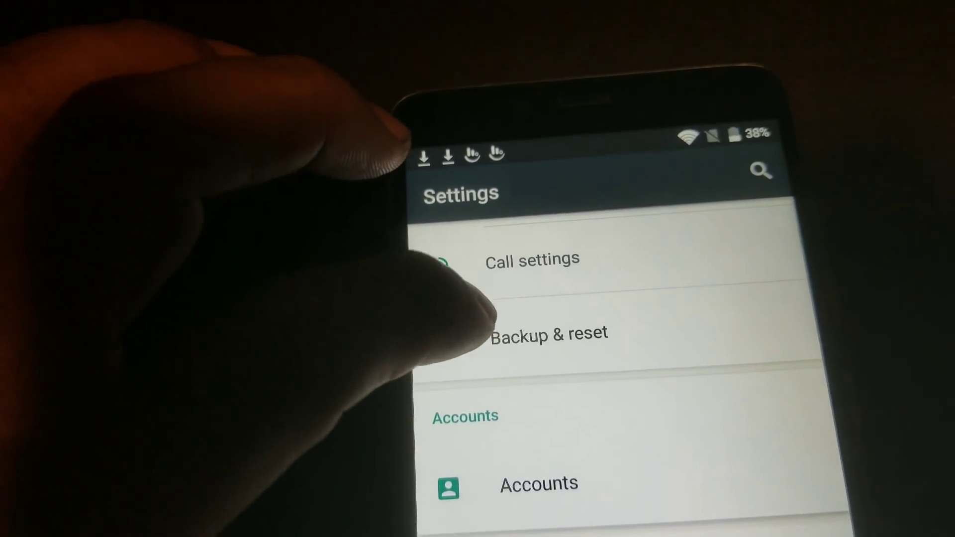
{"action": "left_click", "coordinate": [541, 334]}
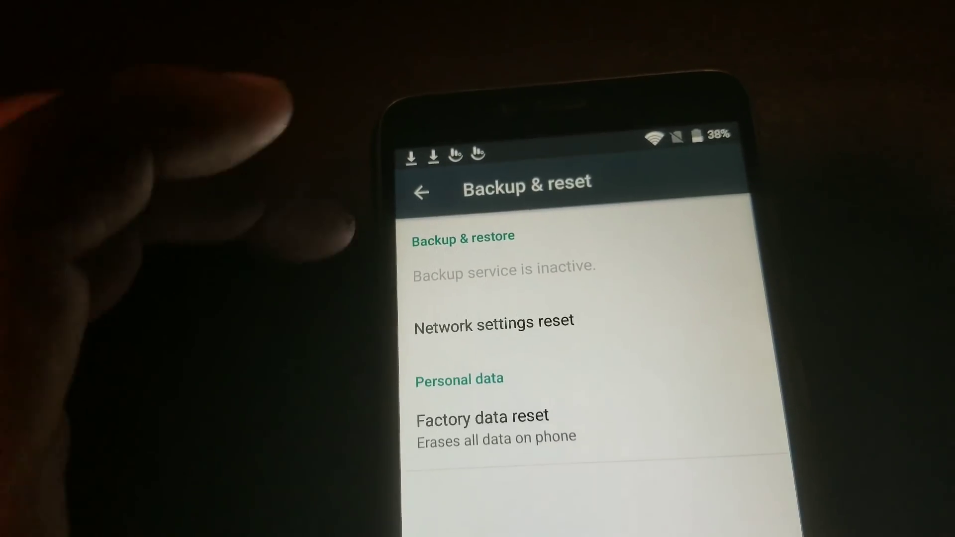
{"action": "left_click", "coordinate": [481, 416]}
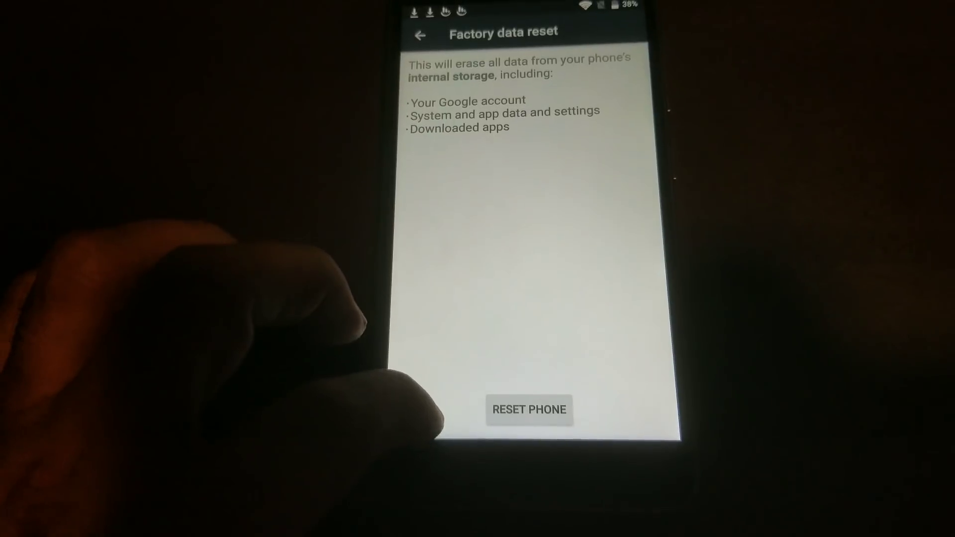
{"action": "left_click", "coordinate": [529, 409]}
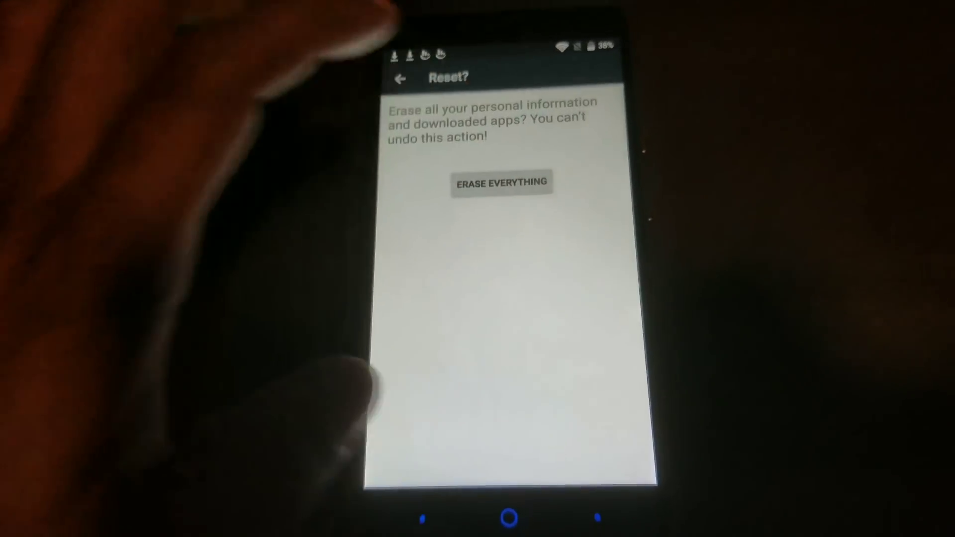
{"action": "left_click", "coordinate": [501, 183]}
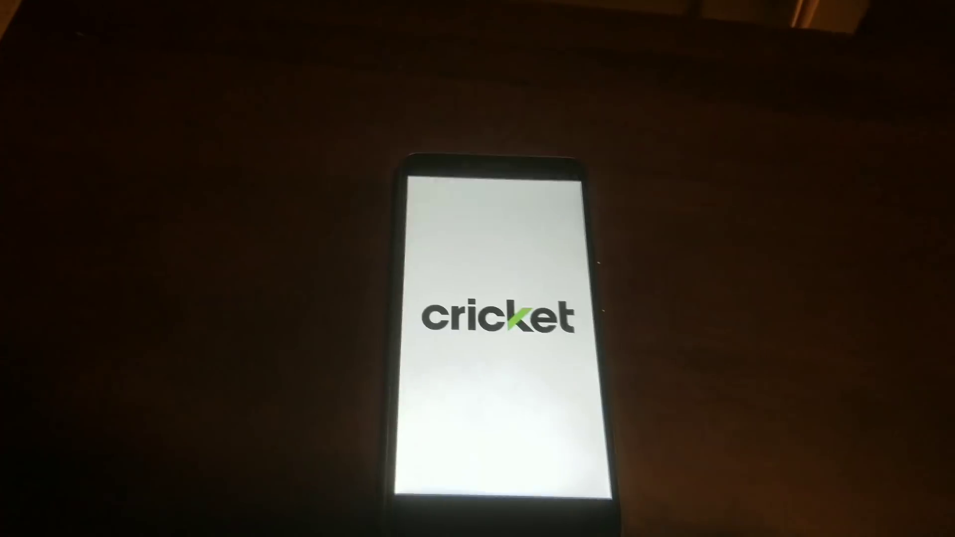